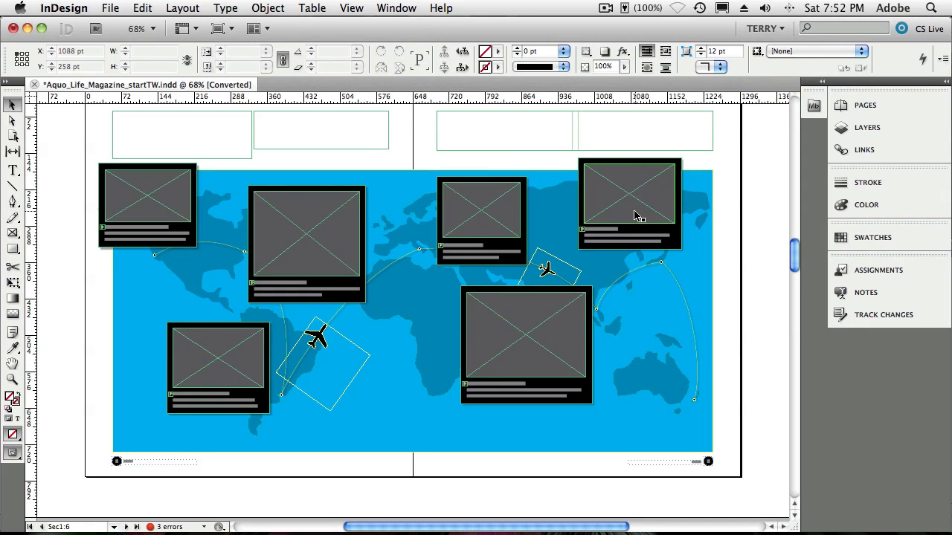
Check the empty photo frames on both pages of the spread, then clear the selection.
click(481, 218)
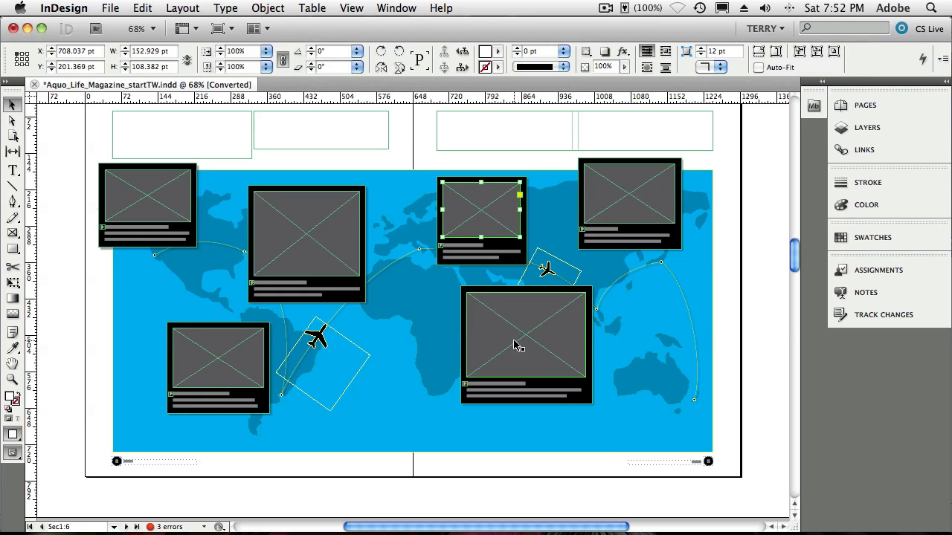
click(309, 245)
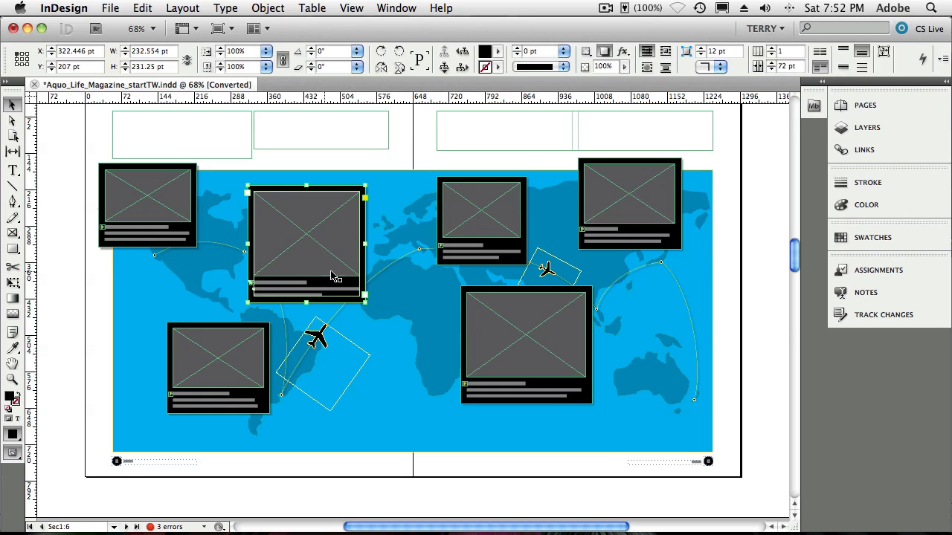
click(776, 317)
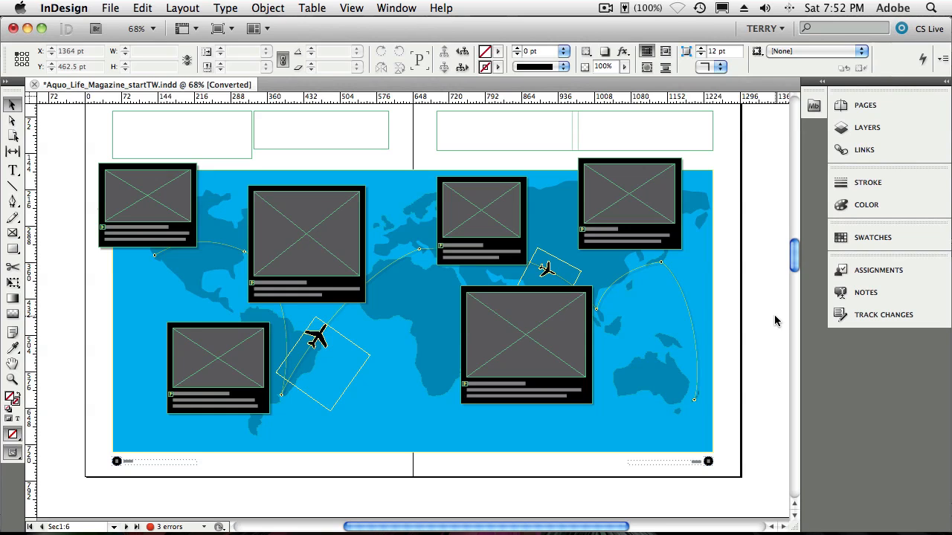
click(814, 105)
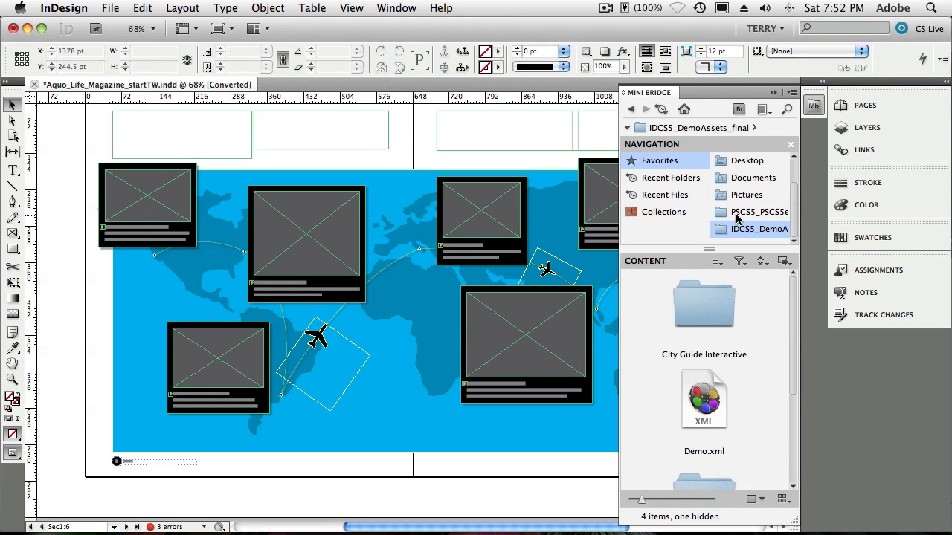
mouse_move(737, 229)
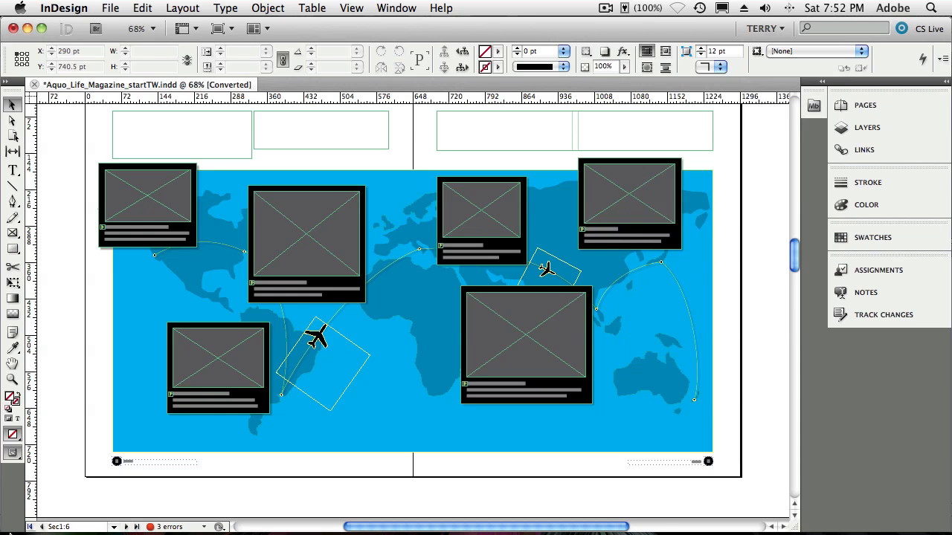
mouse_move(28, 520)
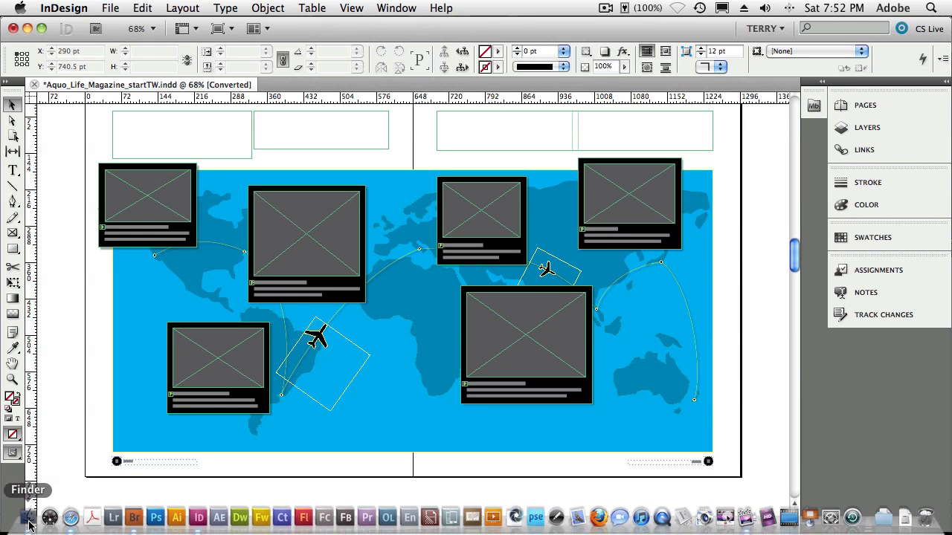
Locate the Multiplace folder in Finder and bring Adobe Bridge to the front.
click(29, 510)
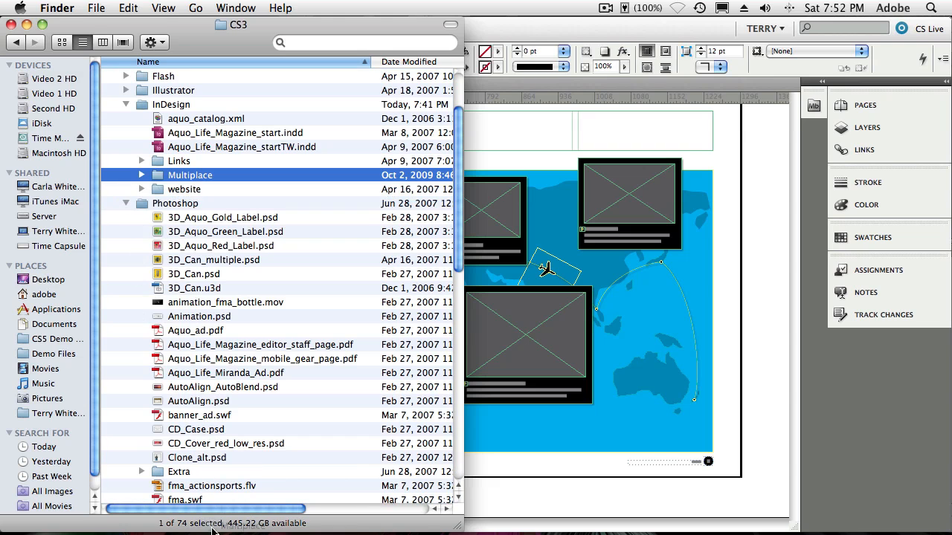
mouse_move(137, 528)
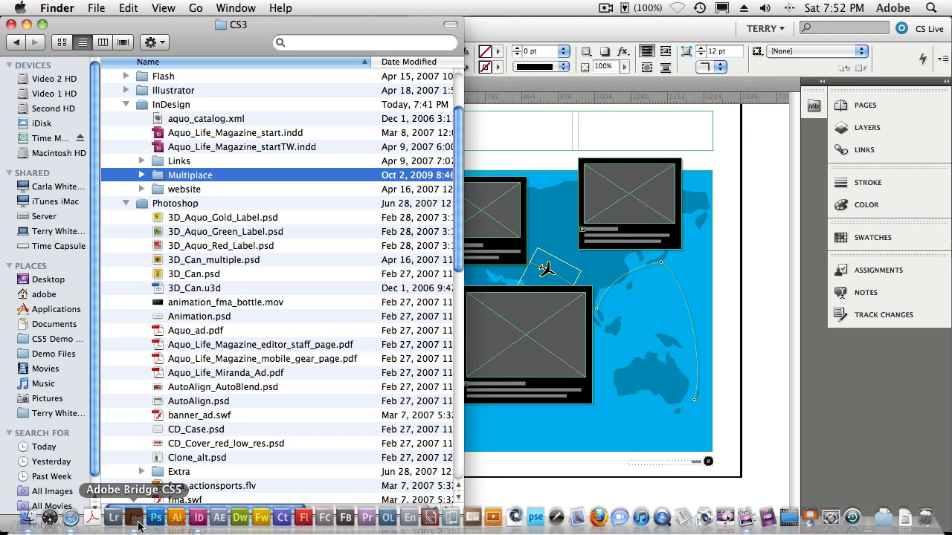
click(135, 519)
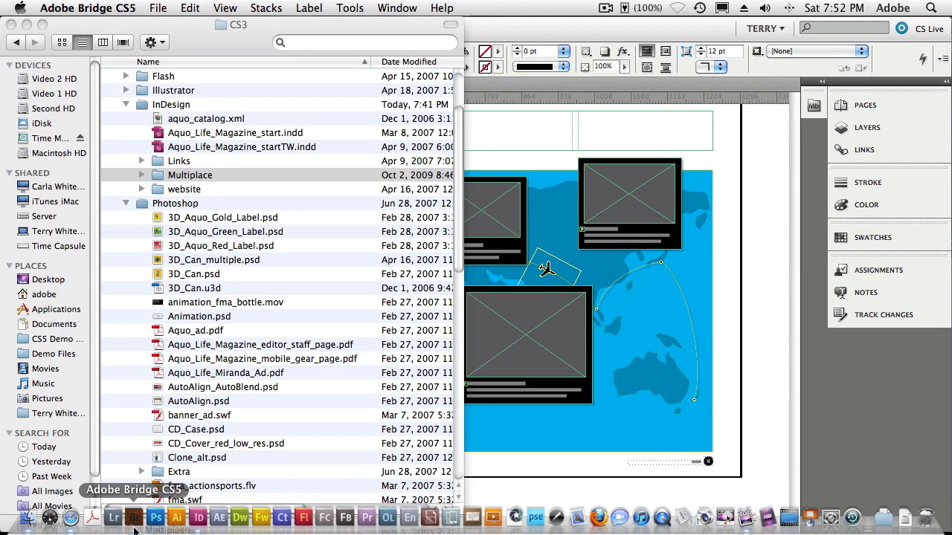
Show the Multiplace folder's photos with 01_losangeles.tif selected, glancing at the File menu.
double_click(191, 174)
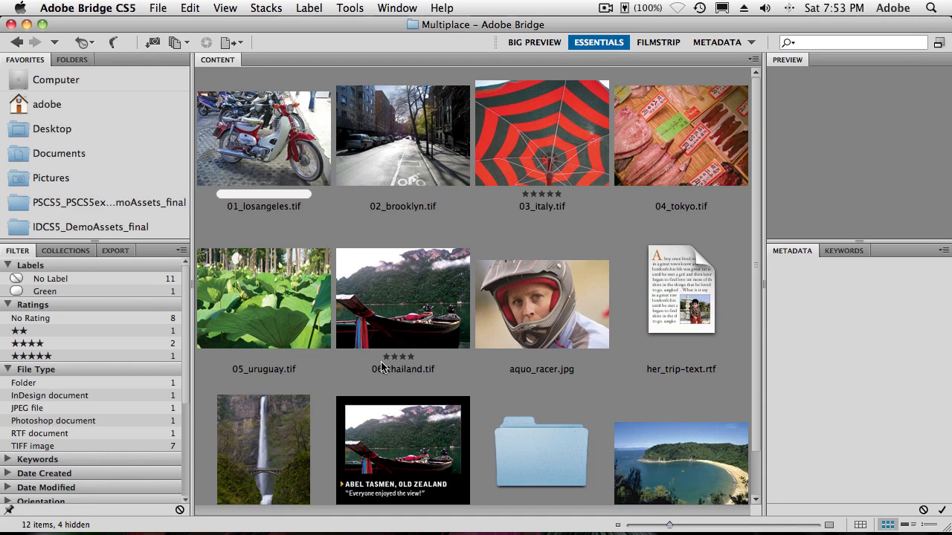
mouse_move(404, 364)
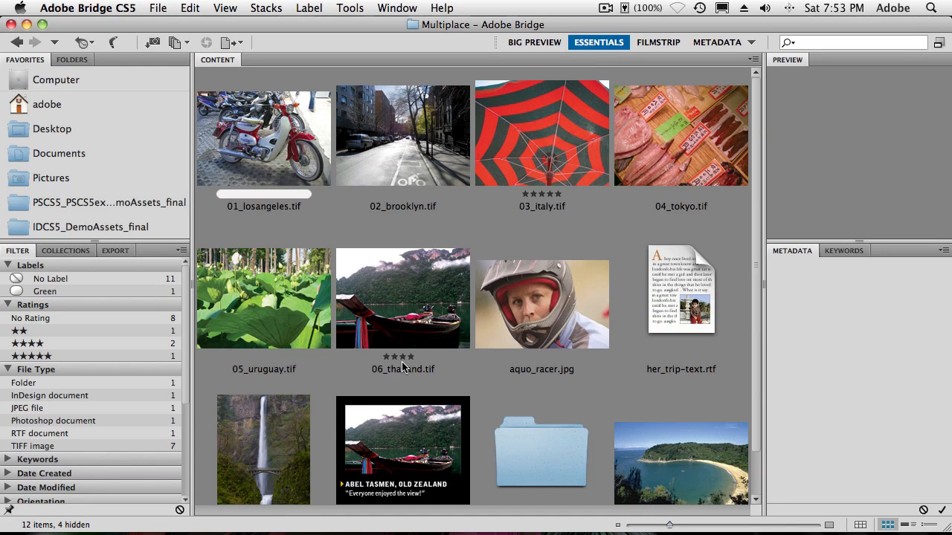
click(264, 136)
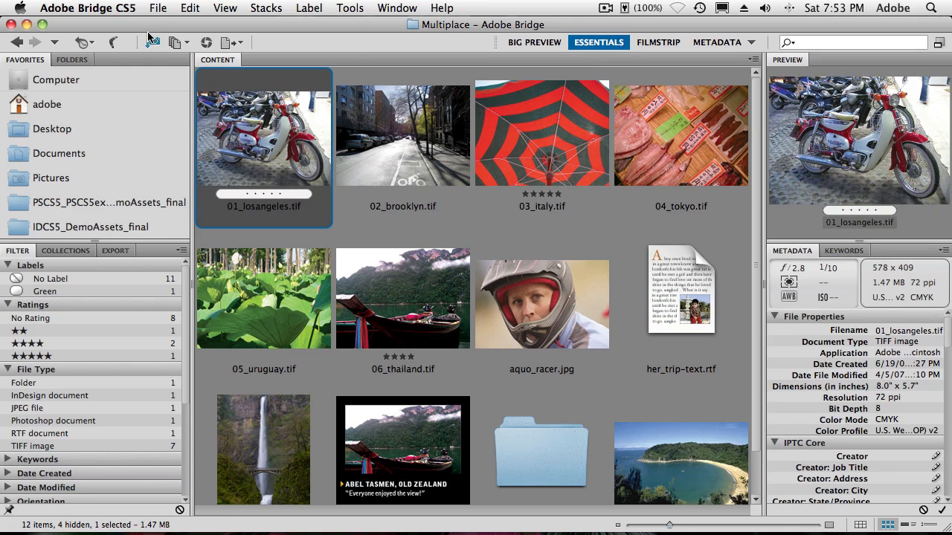
click(158, 8)
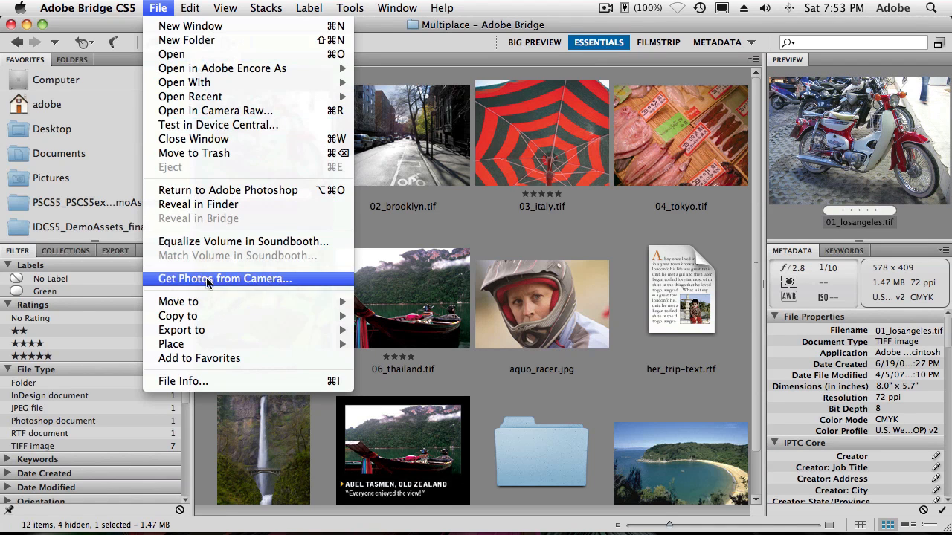
mouse_move(171, 344)
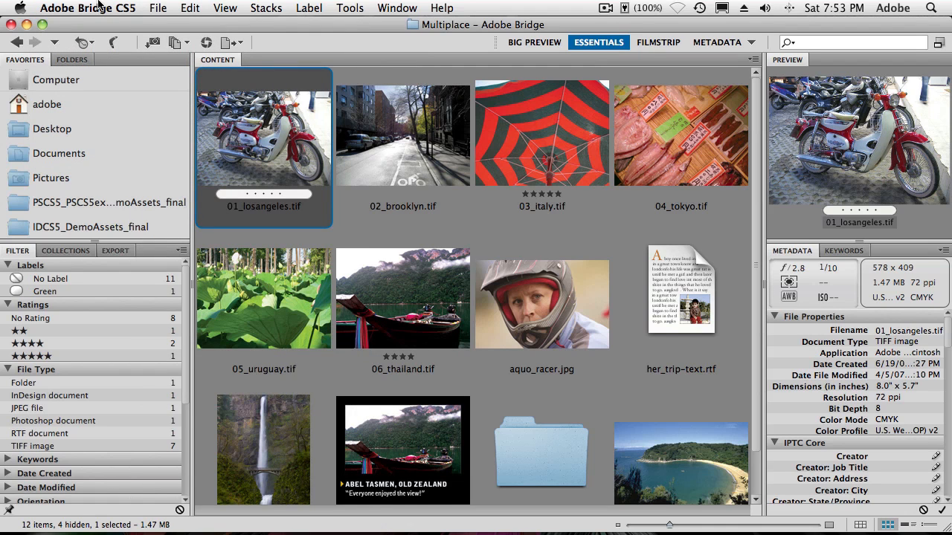
mouse_move(131, 23)
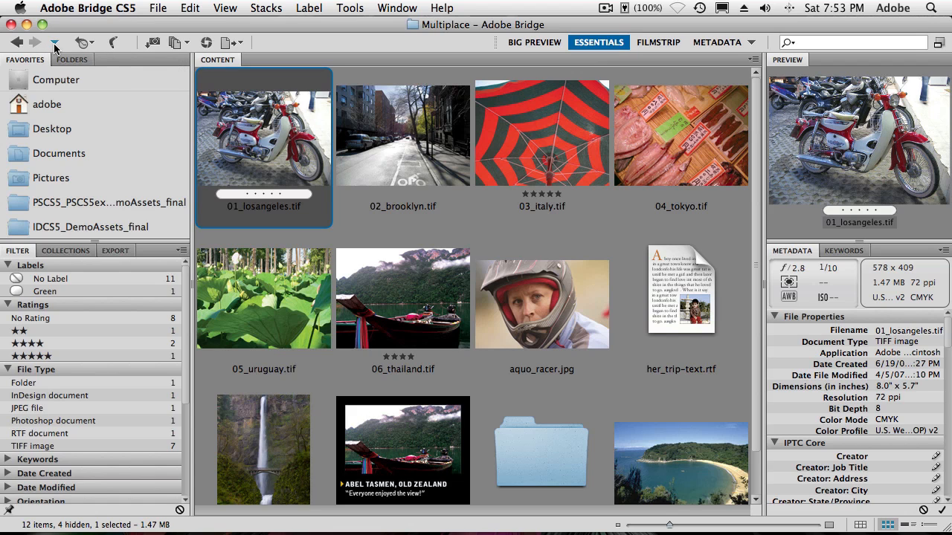
Move up to the parent InDesign folder via the parent/recent folders list.
click(55, 41)
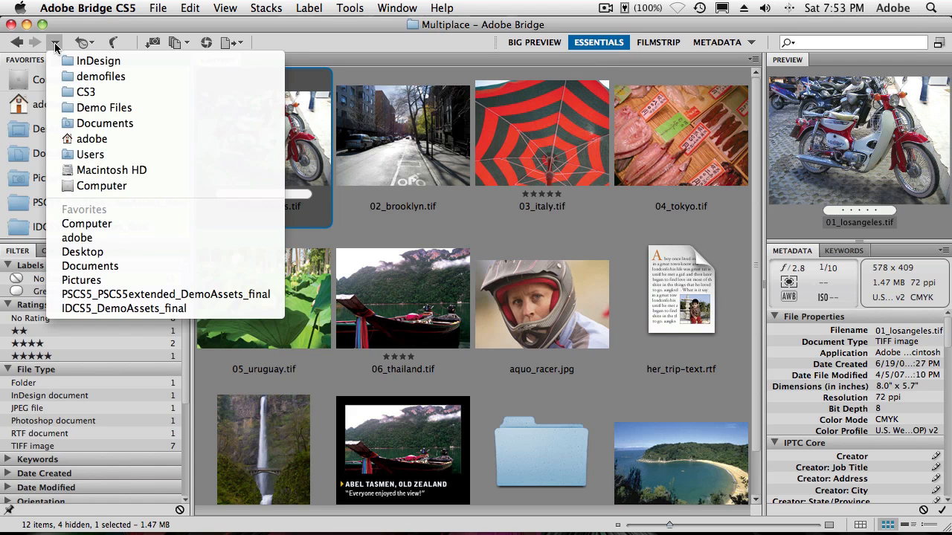
click(97, 61)
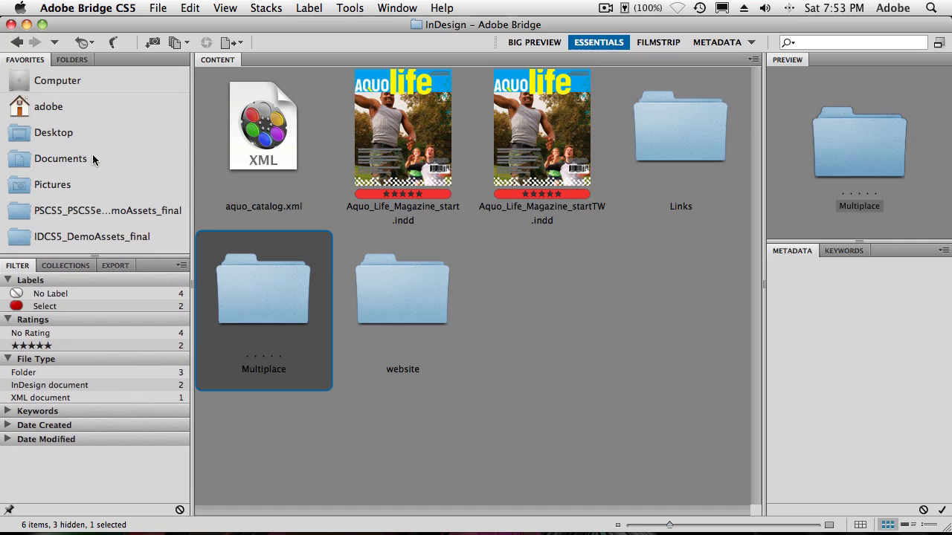
mouse_move(275, 311)
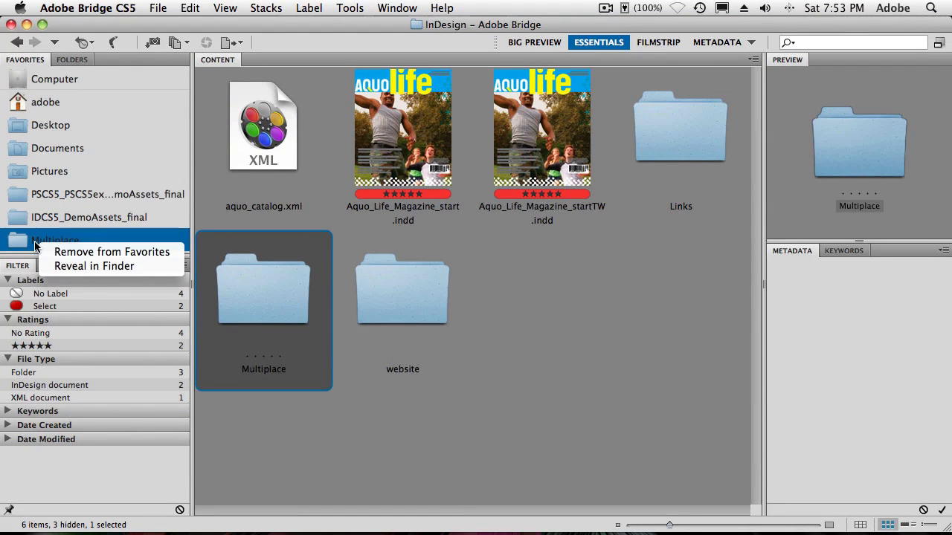
mouse_move(93, 252)
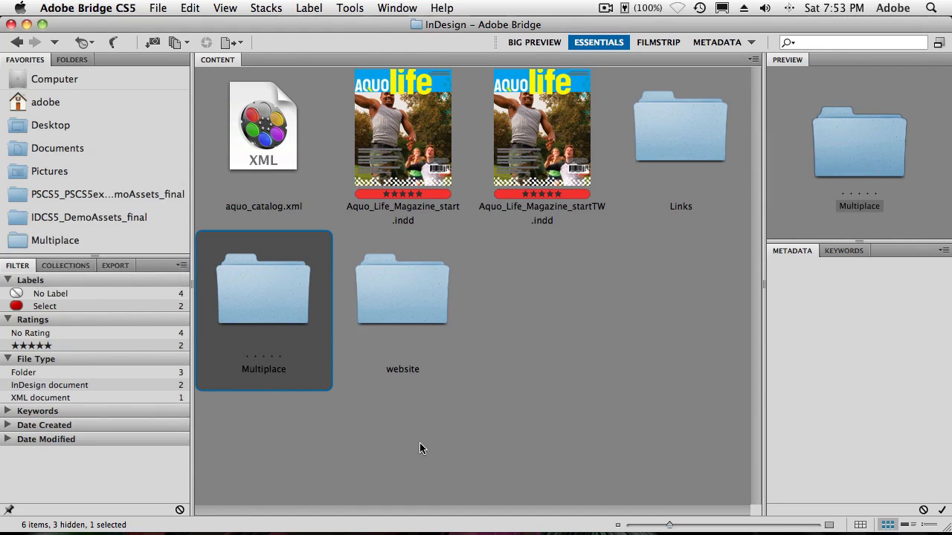
mouse_move(400, 433)
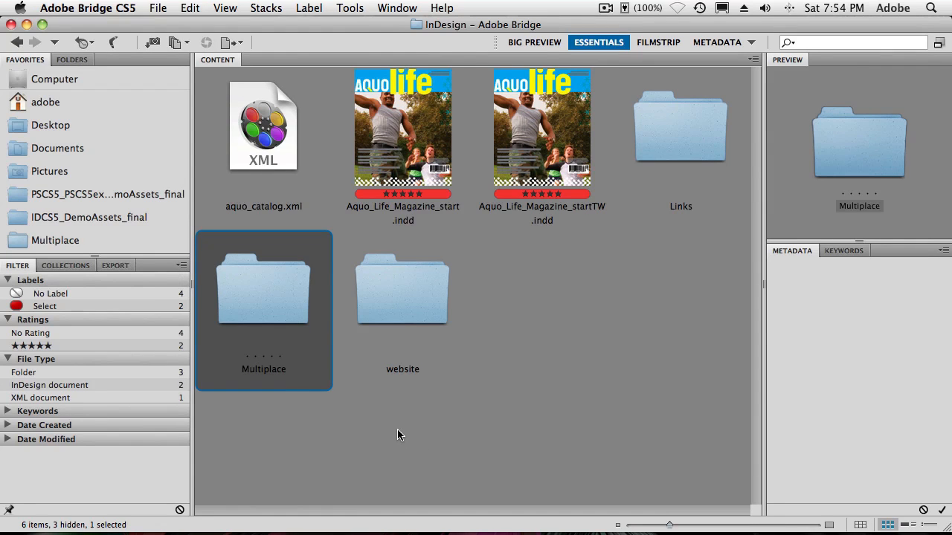
mouse_move(394, 432)
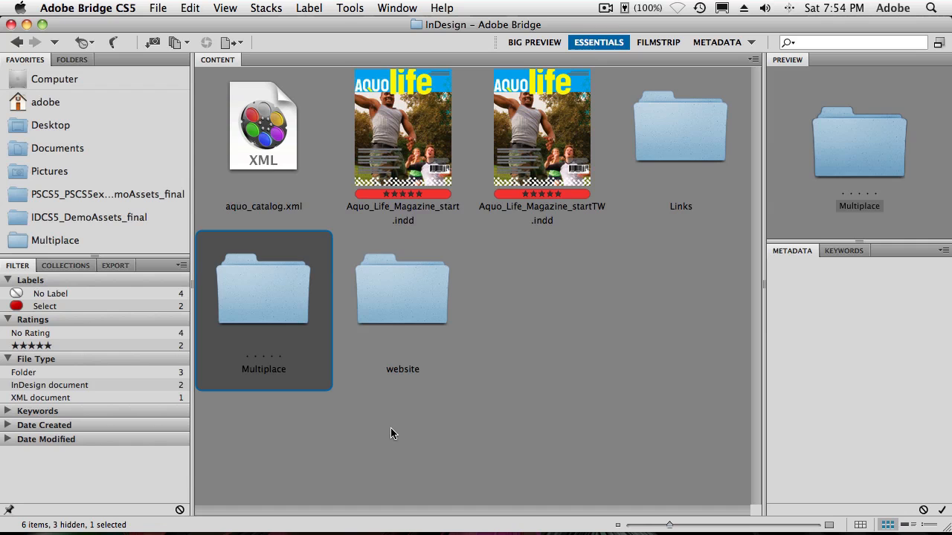
In Mini Bridge, browse the Multiplace folder and select its photos starting with 01_losangeles.tif.
double_click(541, 128)
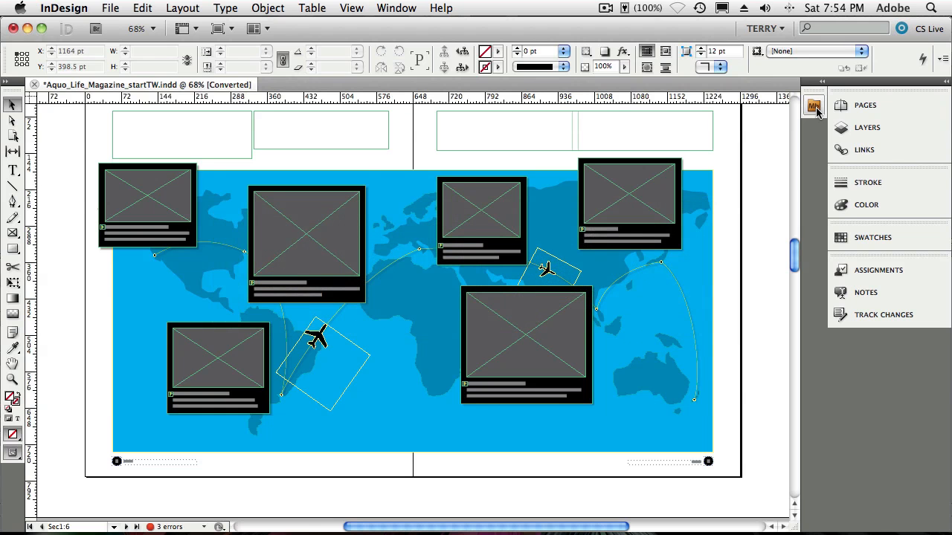
click(814, 105)
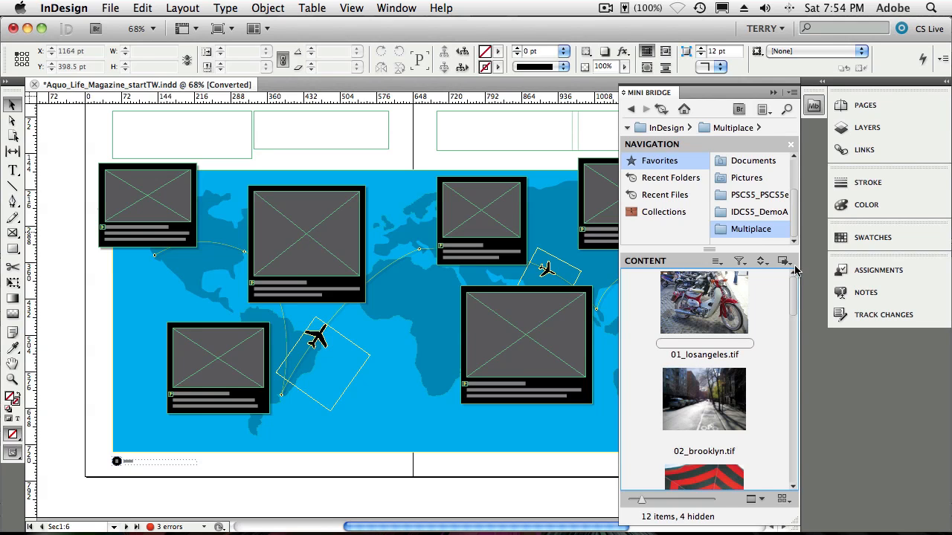
scroll(down, 3)
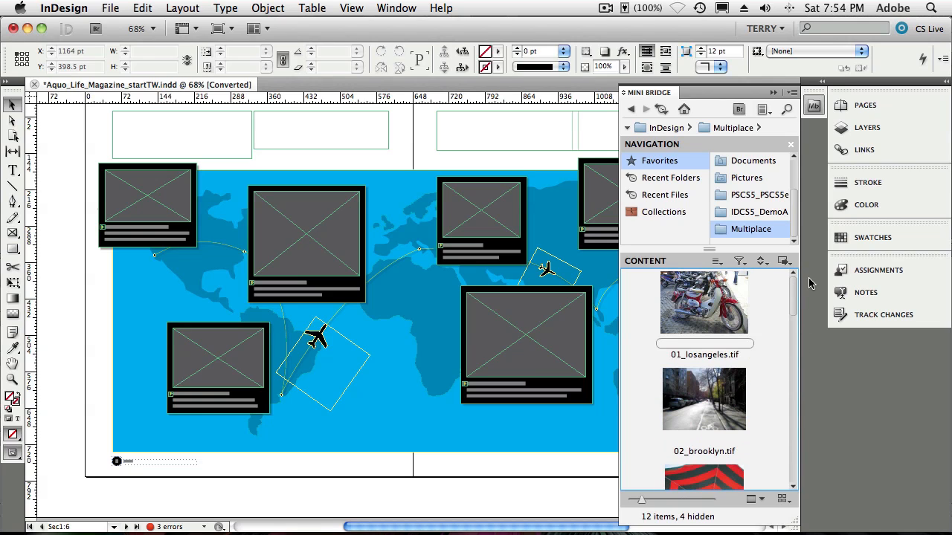
click(704, 302)
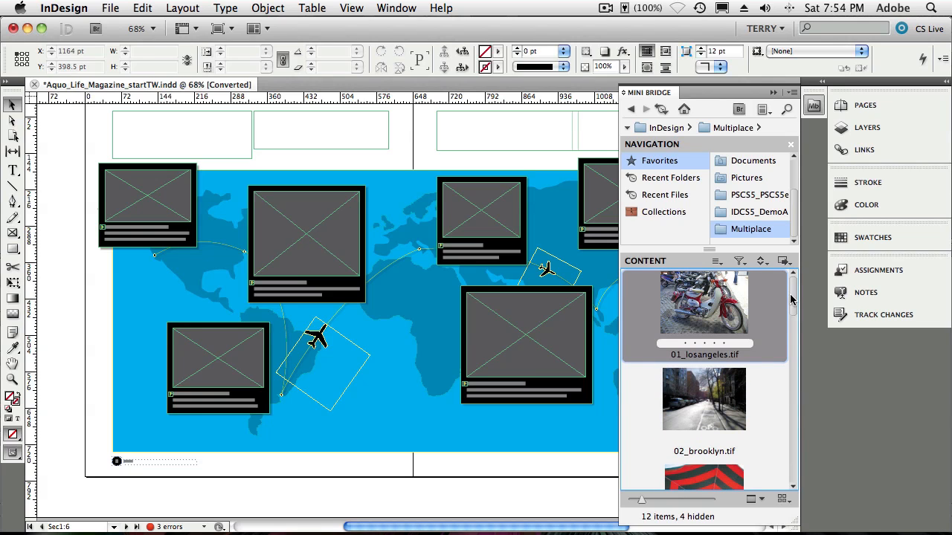
scroll(down, 3)
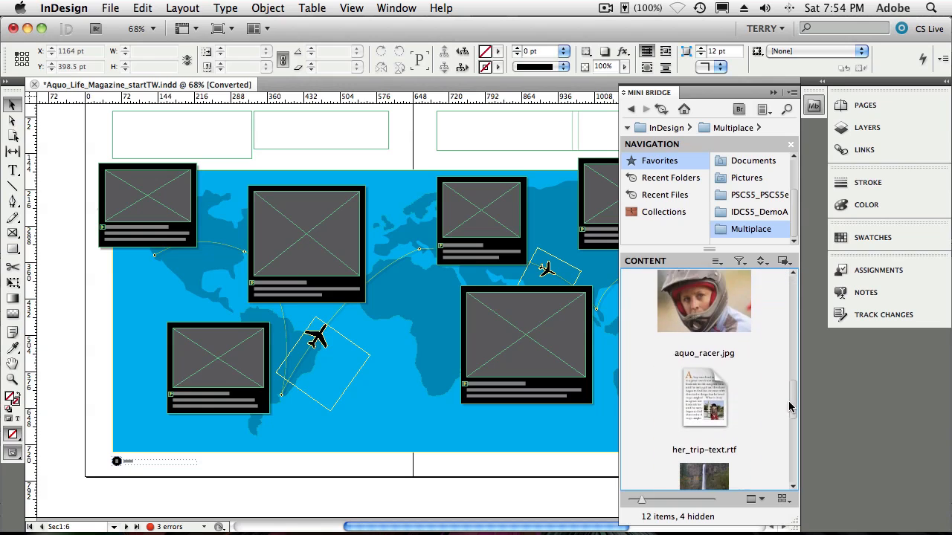
scroll(down, 3)
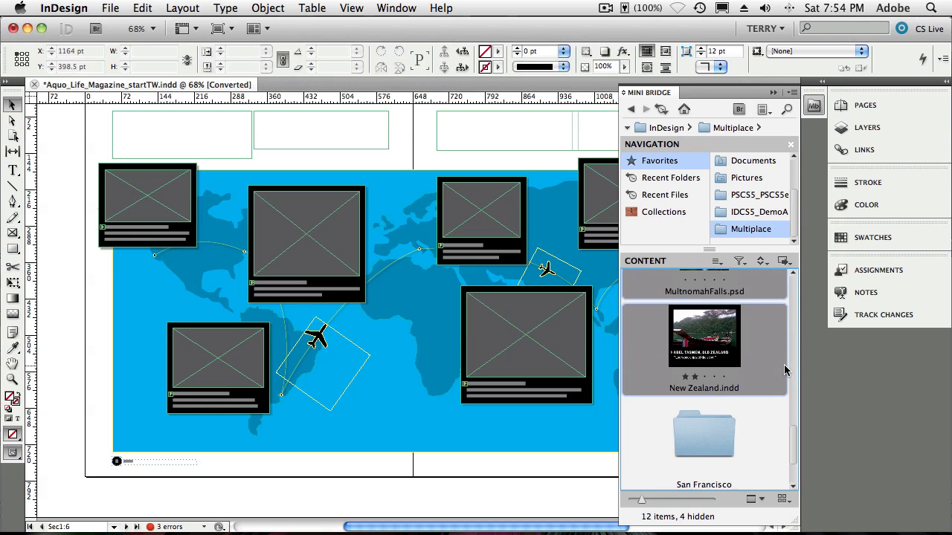
scroll(down, 3)
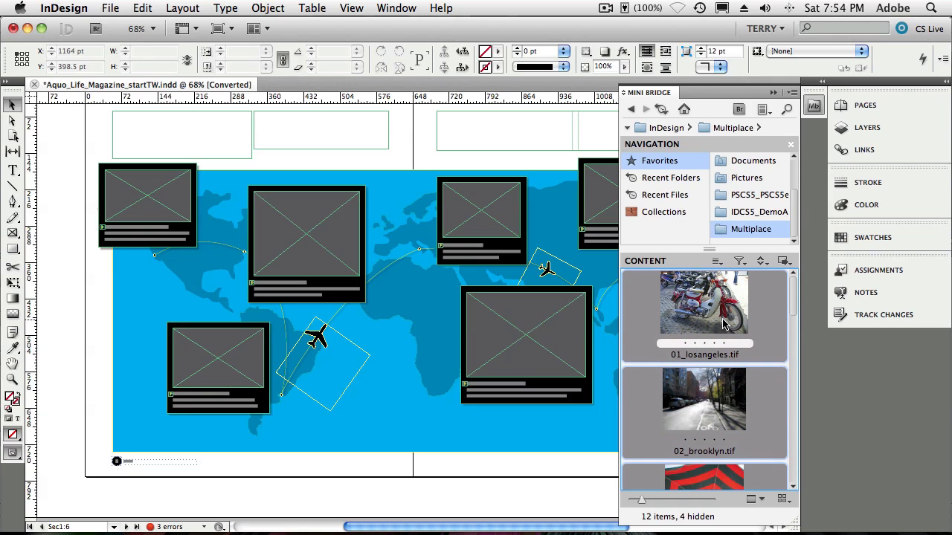
mouse_move(702, 311)
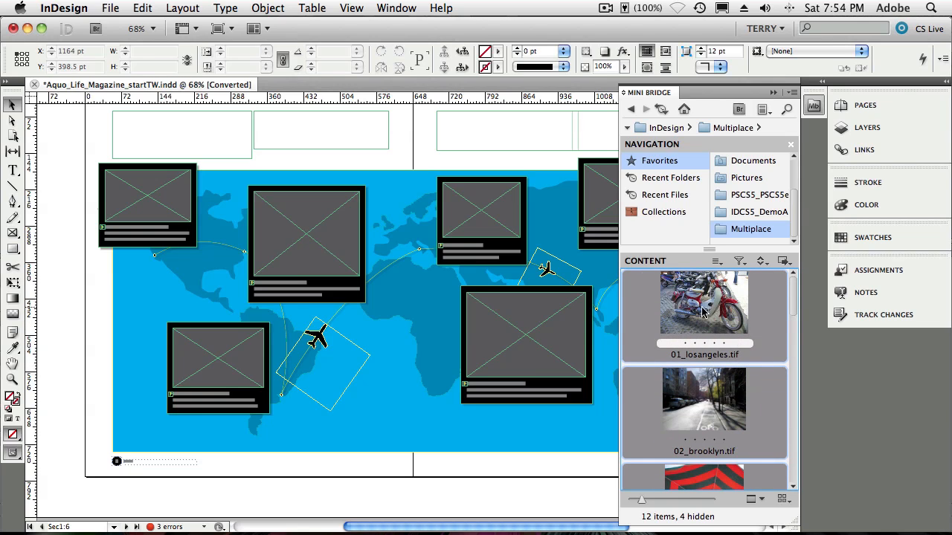
Drag the selected Multiplace files onto the layout to load them into the place gun.
drag(704, 302, 412, 145)
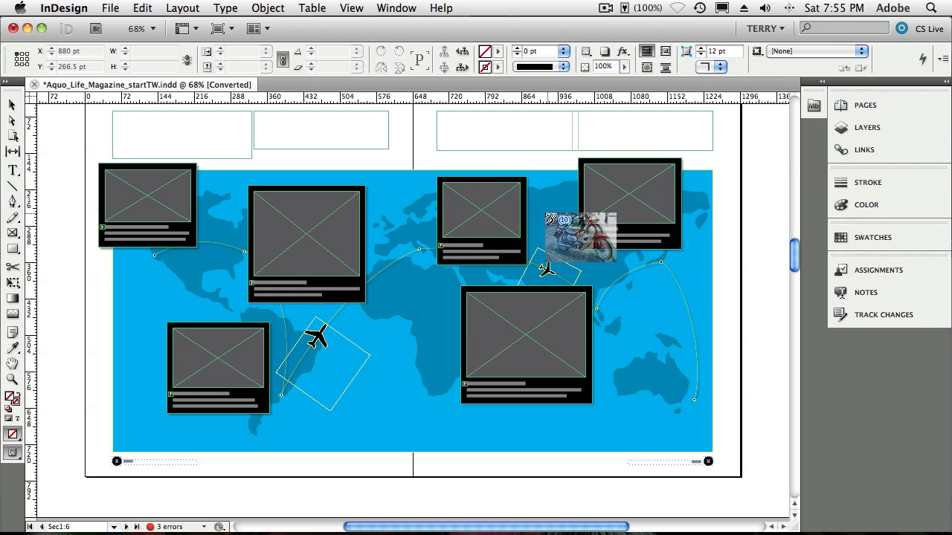
Place loaded photos into the map frames, the motorcycle photo in the large frame, and the trip story above.
drag(580, 237, 307, 244)
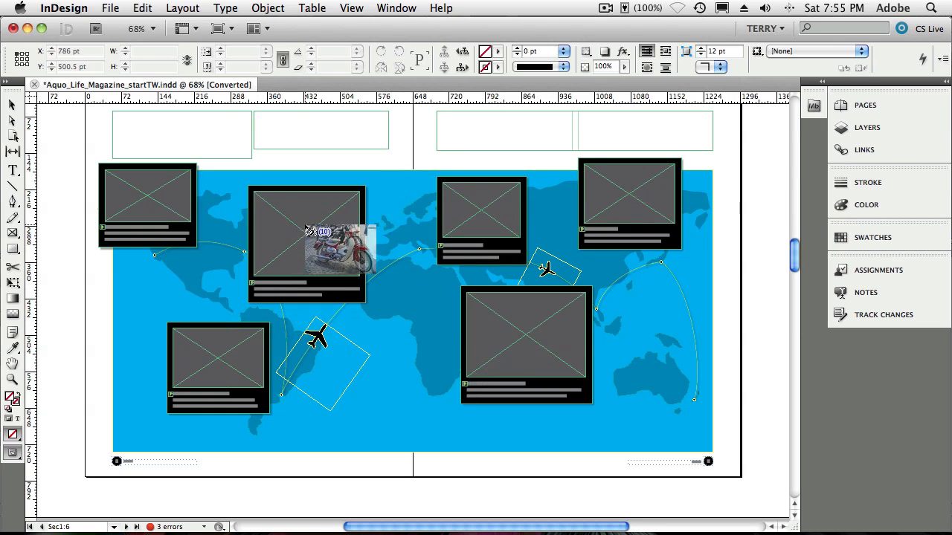
drag(328, 246, 402, 157)
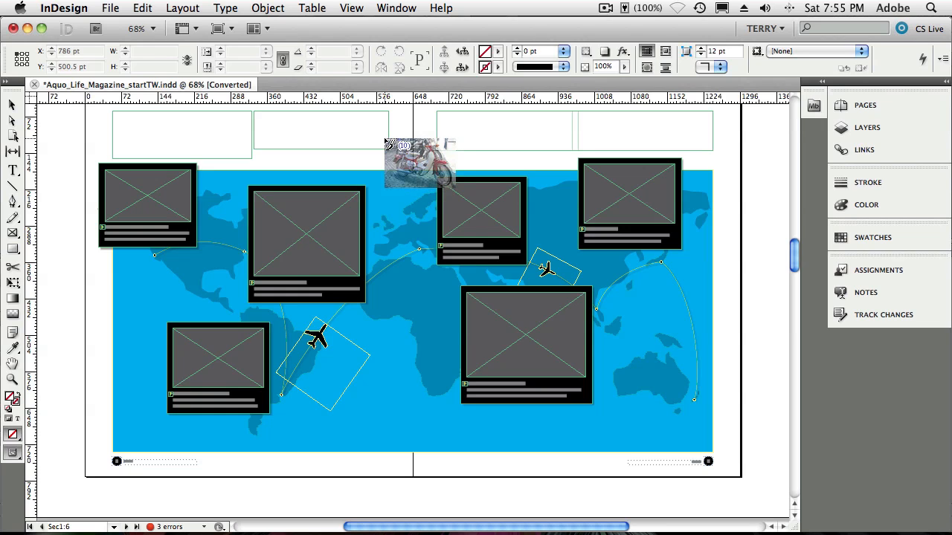
drag(417, 160, 305, 245)
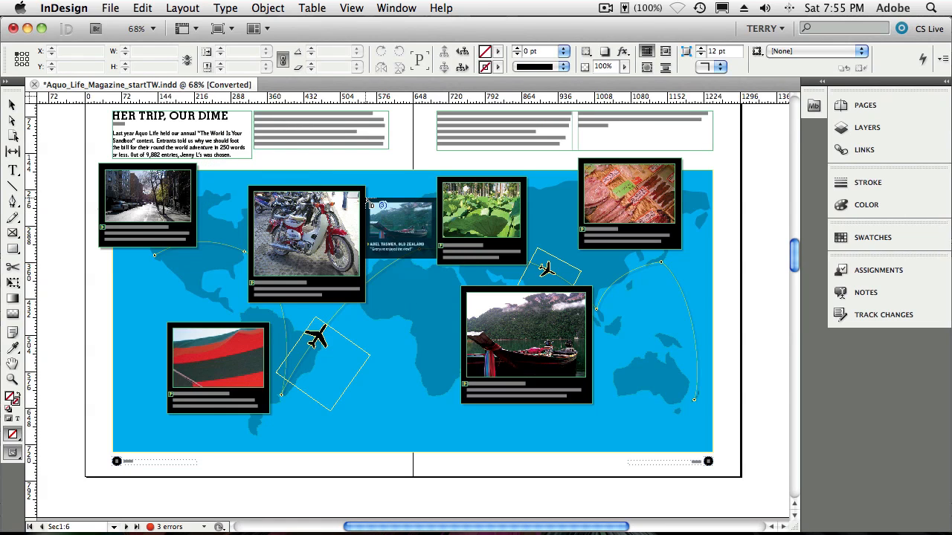
Place New Zealand.indd into the lower-right frame and fill the remaining map frames with photos.
drag(398, 219, 387, 164)
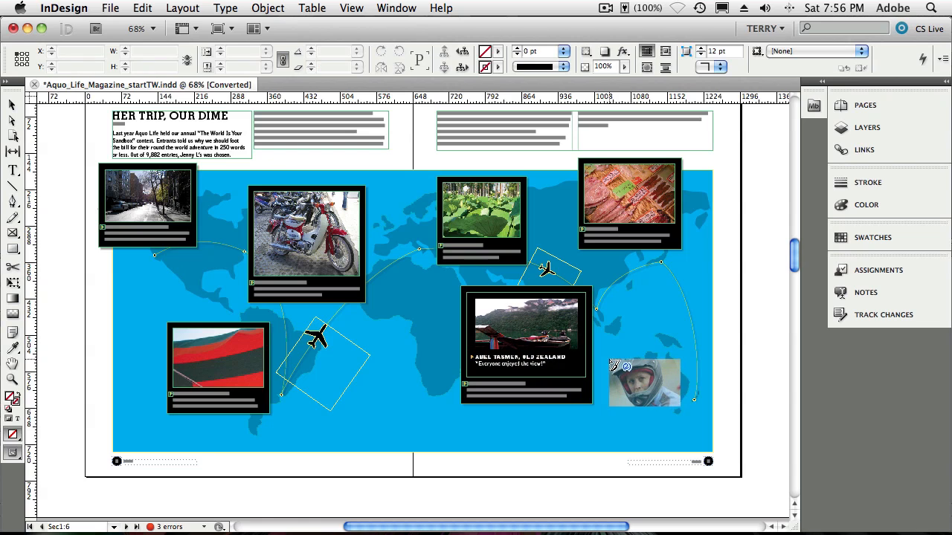
drag(643, 383, 609, 346)
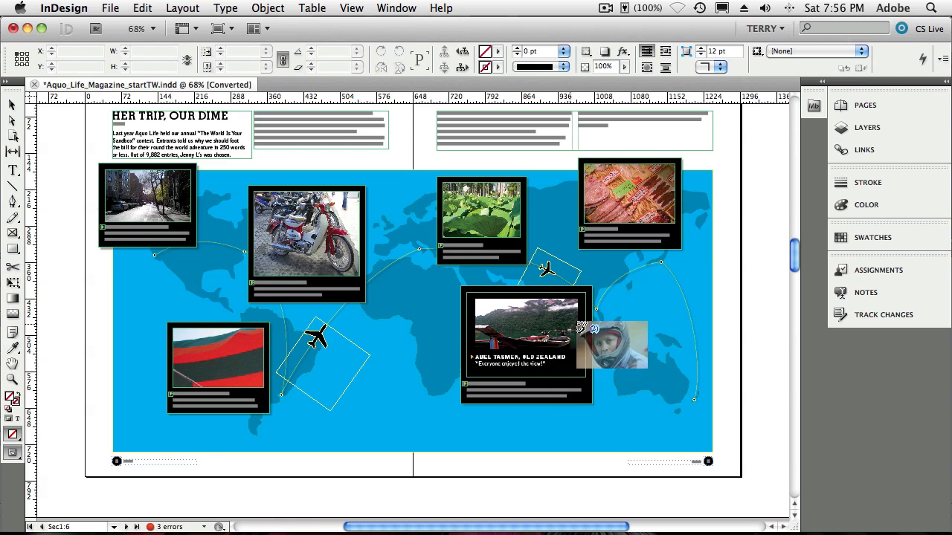
drag(612, 344, 508, 390)
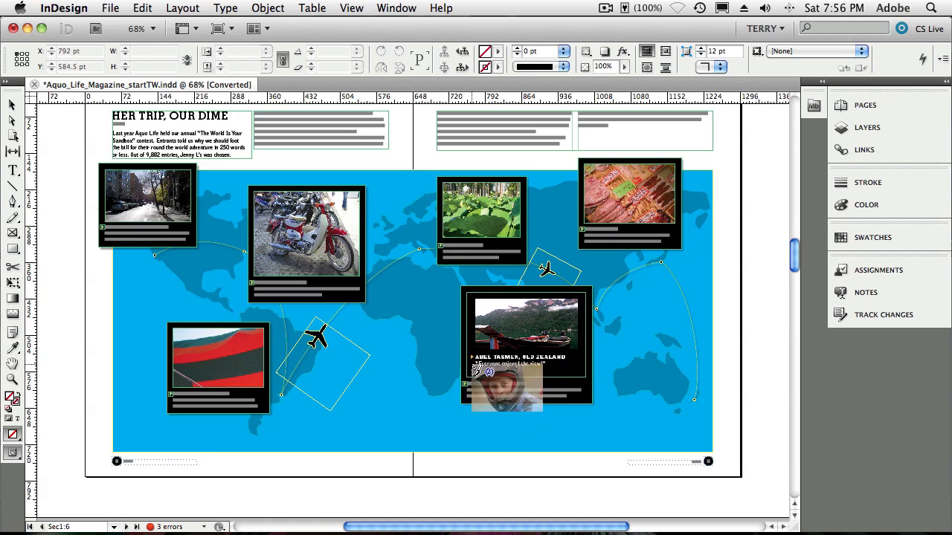
drag(506, 391, 565, 409)
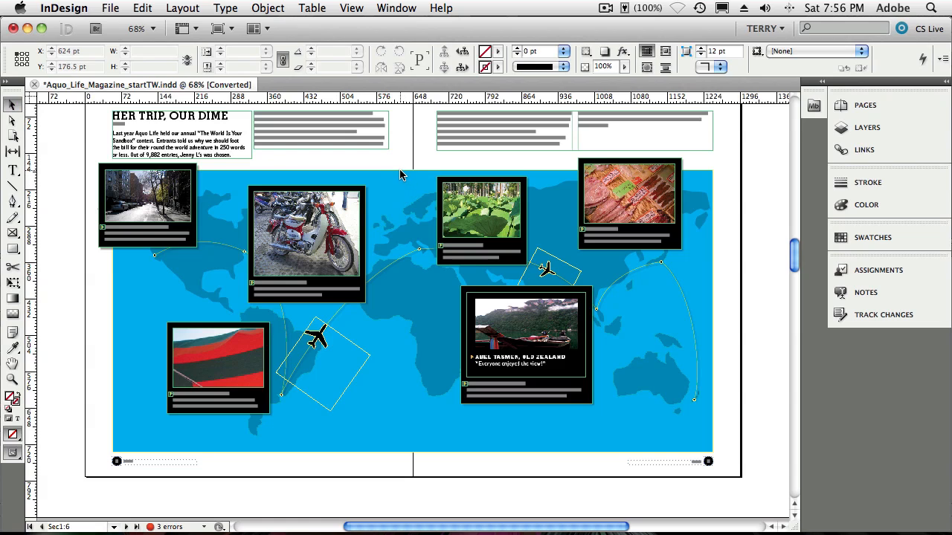
mouse_move(429, 196)
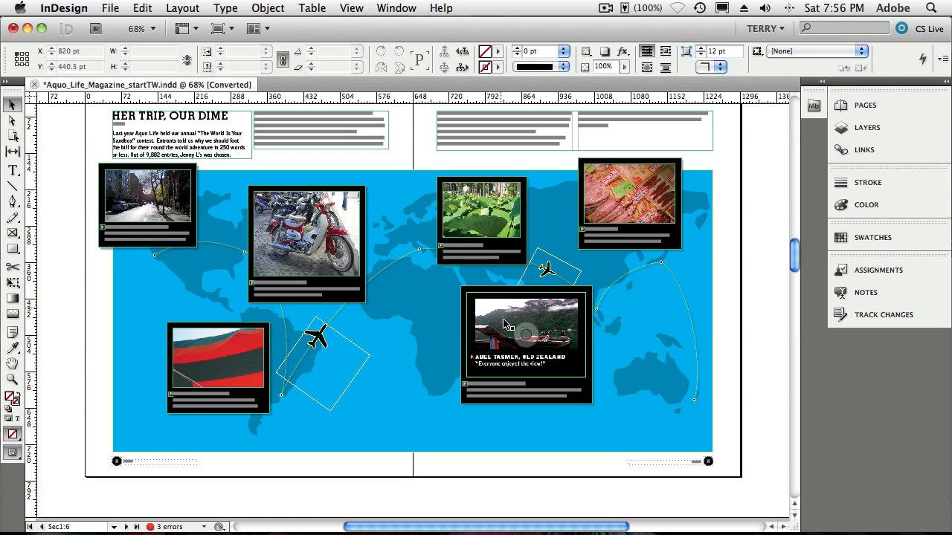
Select the placed New Zealand layout and zoom in to inspect it over the Surat Thani caption.
click(505, 326)
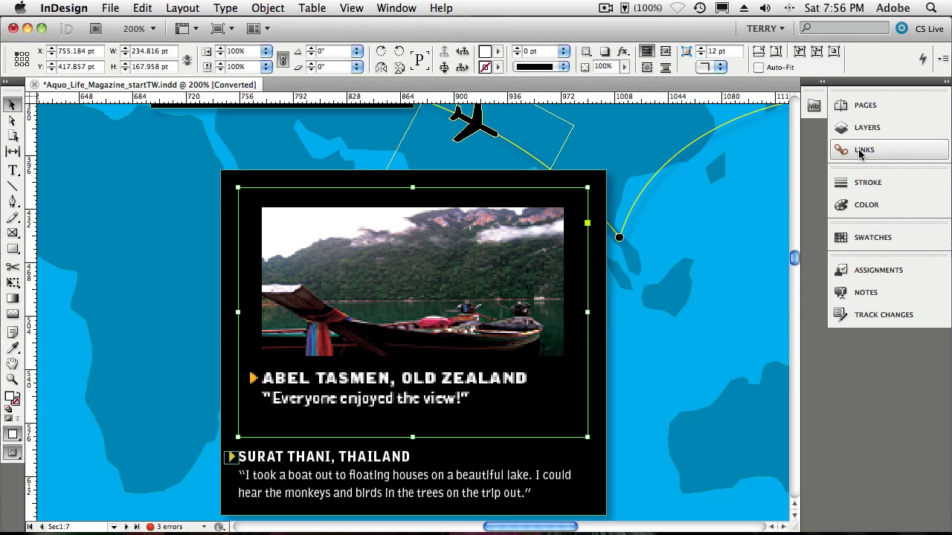
Show the Links panel with New Zealand.indd's link info, status OK.
click(863, 150)
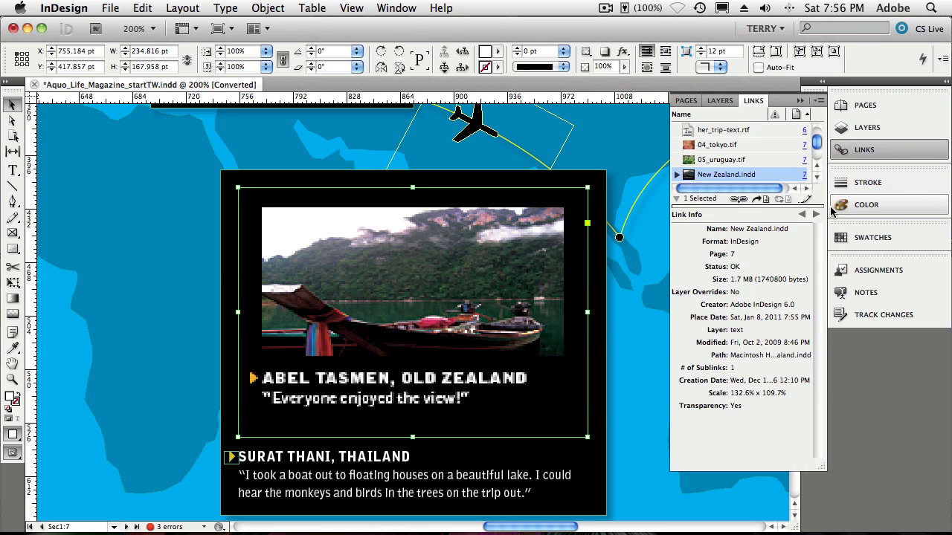
mouse_move(783, 258)
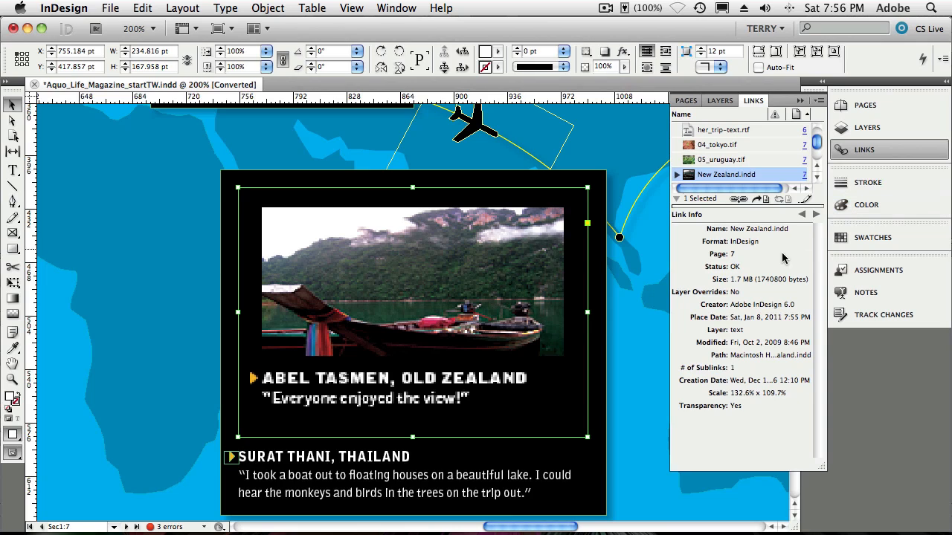
mouse_move(743, 249)
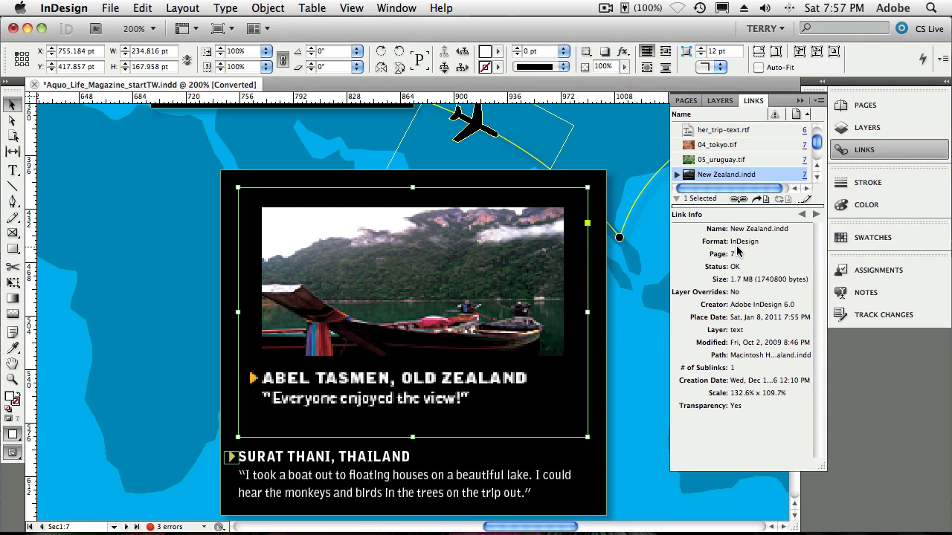
mouse_move(591, 196)
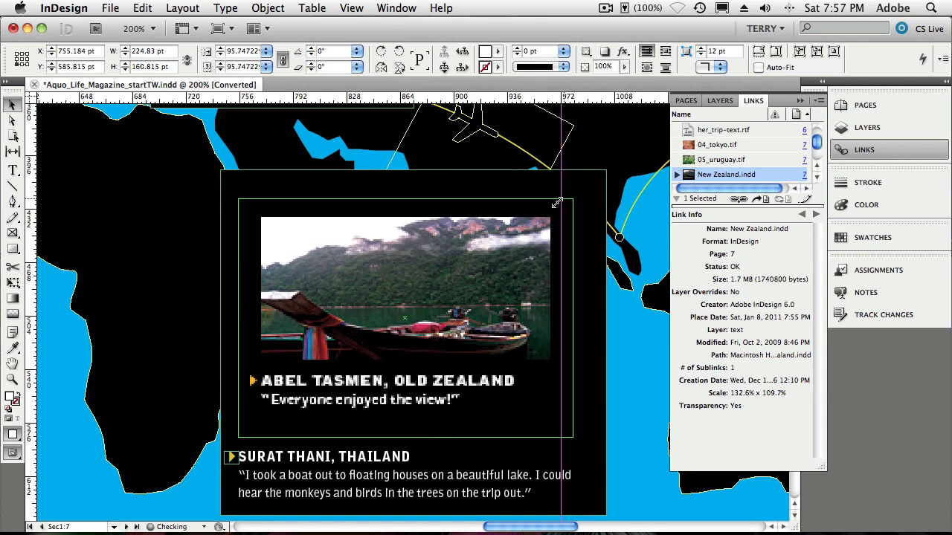
Scale the placed New Zealand page up proportionally to about 134.5% by 111.3%.
drag(557, 202, 569, 186)
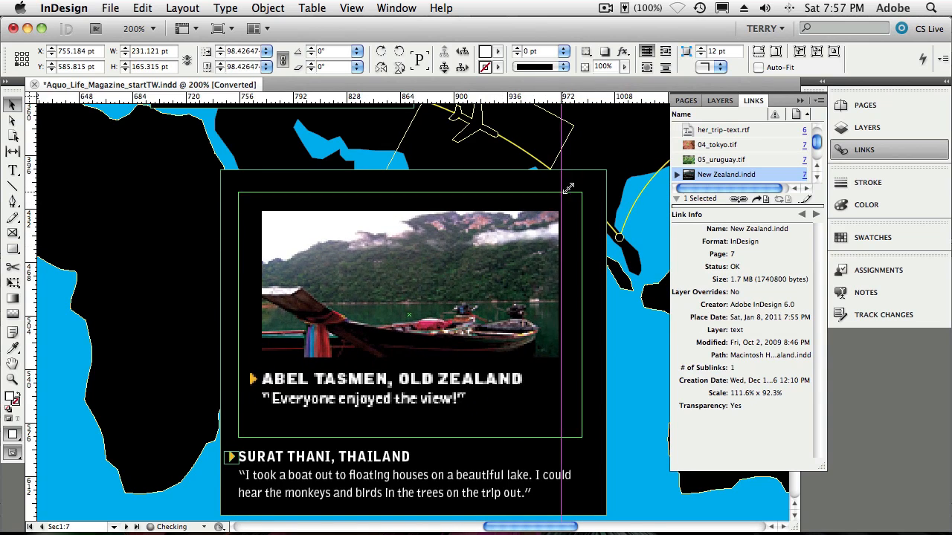
drag(583, 186, 591, 219)
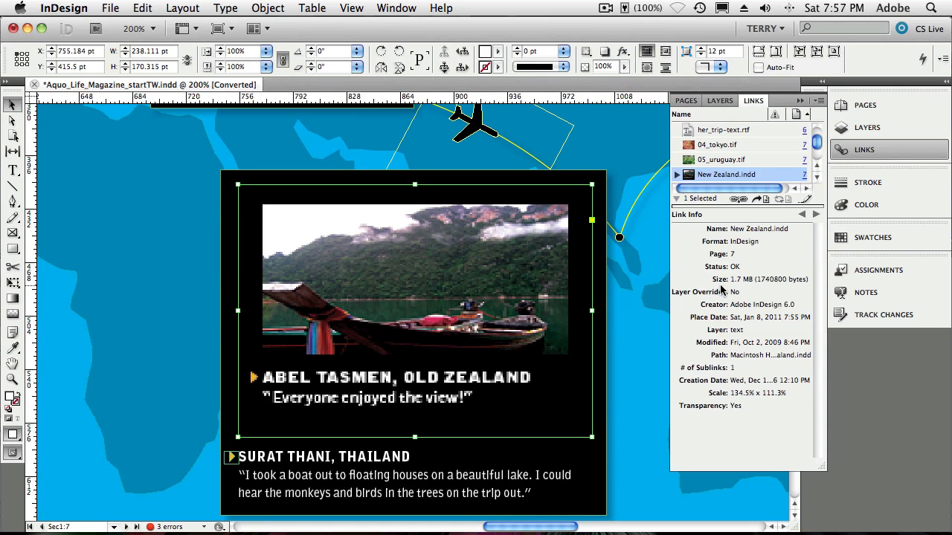
mouse_move(810, 270)
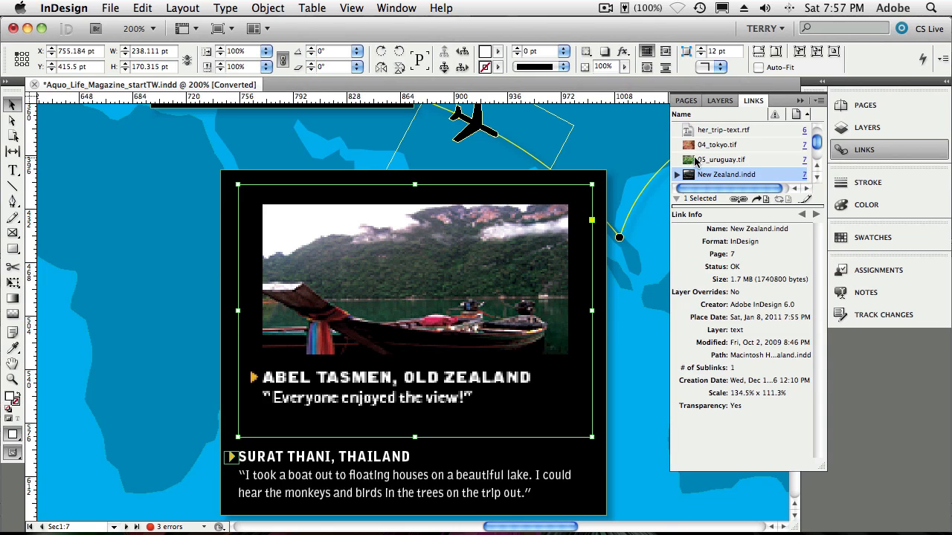
Fade the placed New Zealand page to 45% opacity via the Effects panel from the Window menu.
click(396, 8)
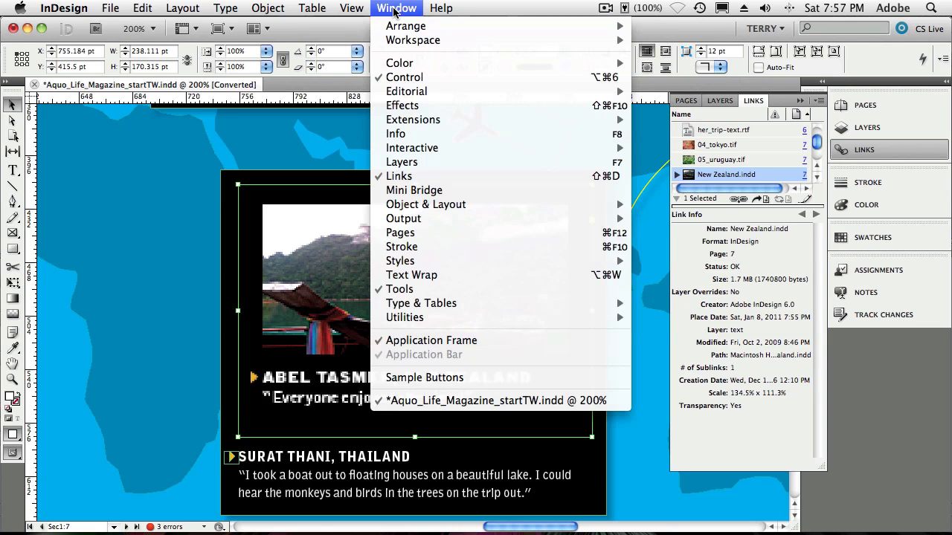
mouse_move(416, 105)
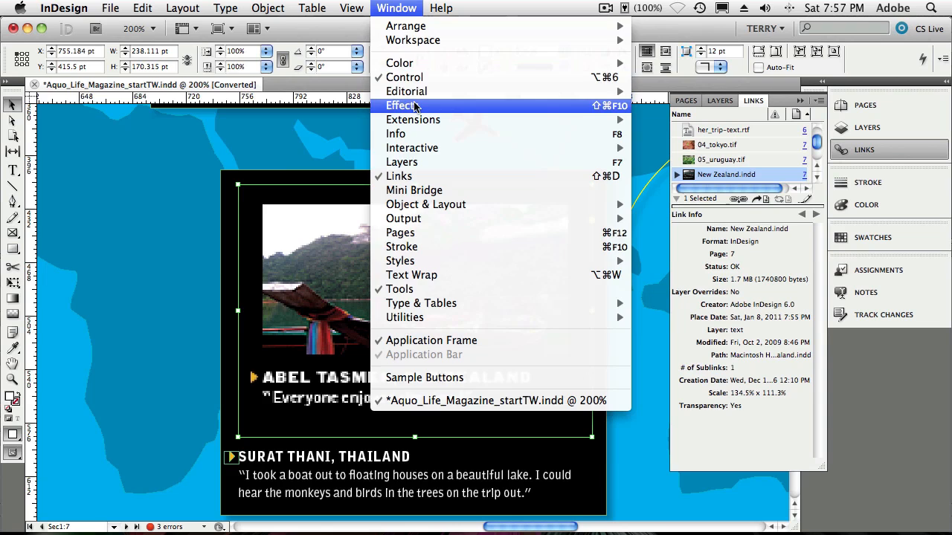
click(402, 105)
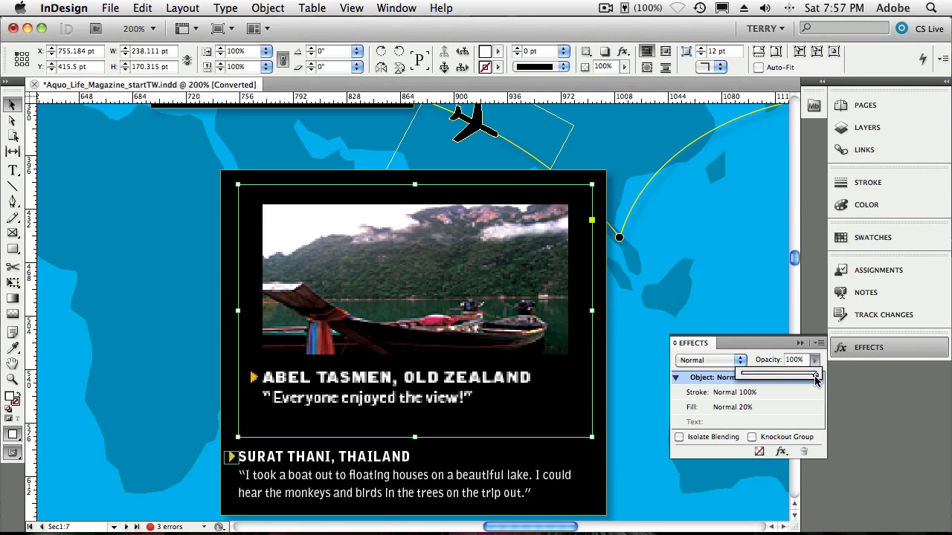
drag(814, 372, 776, 372)
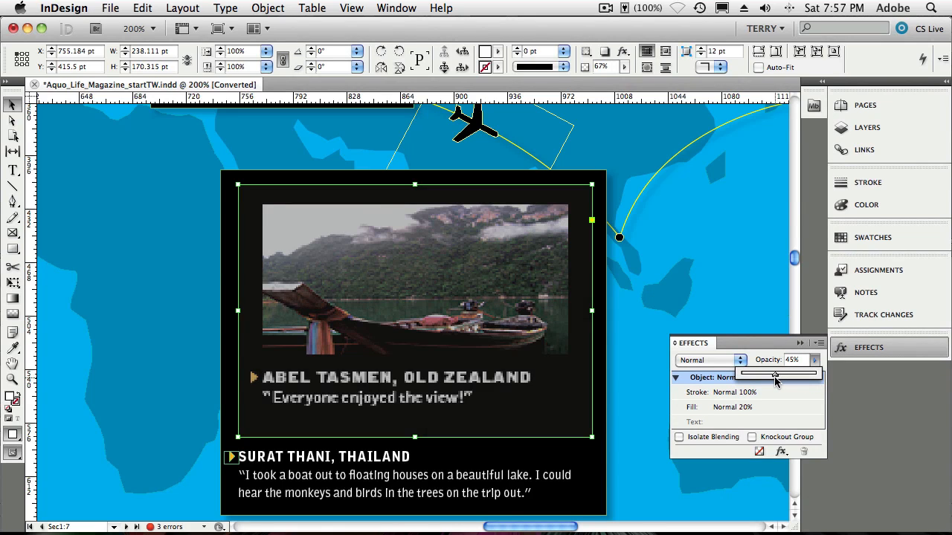